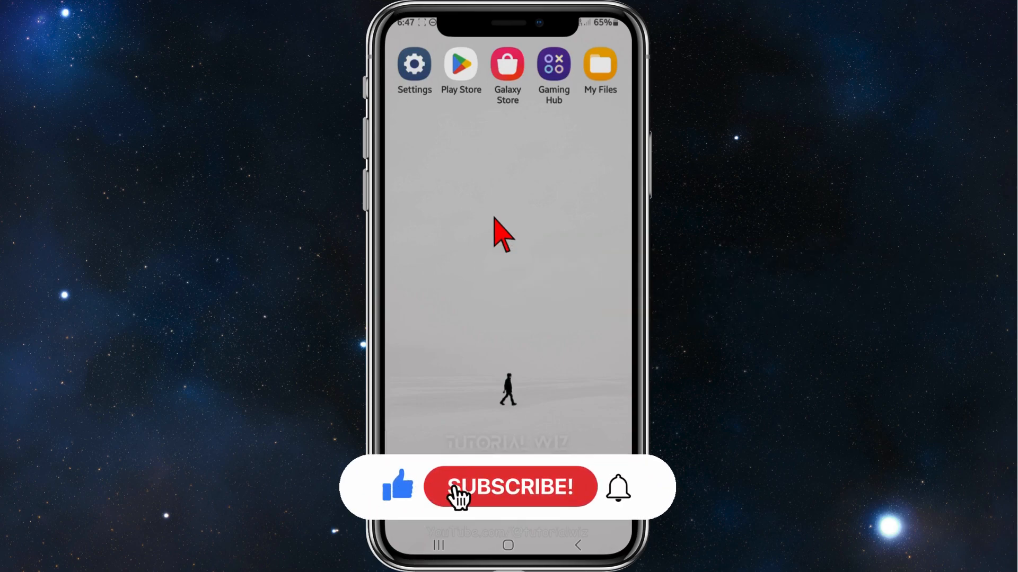
Open Android Settings and reach the Apps page listing installed apps
{"action": "left_click", "coordinate": [510, 487]}
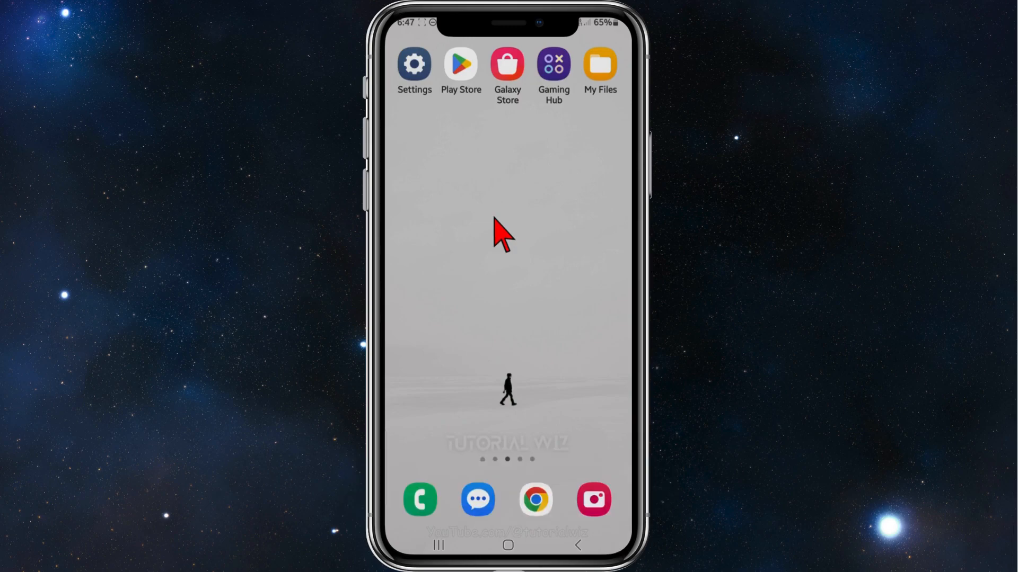
{"action": "mouse_move", "coordinate": [464, 211]}
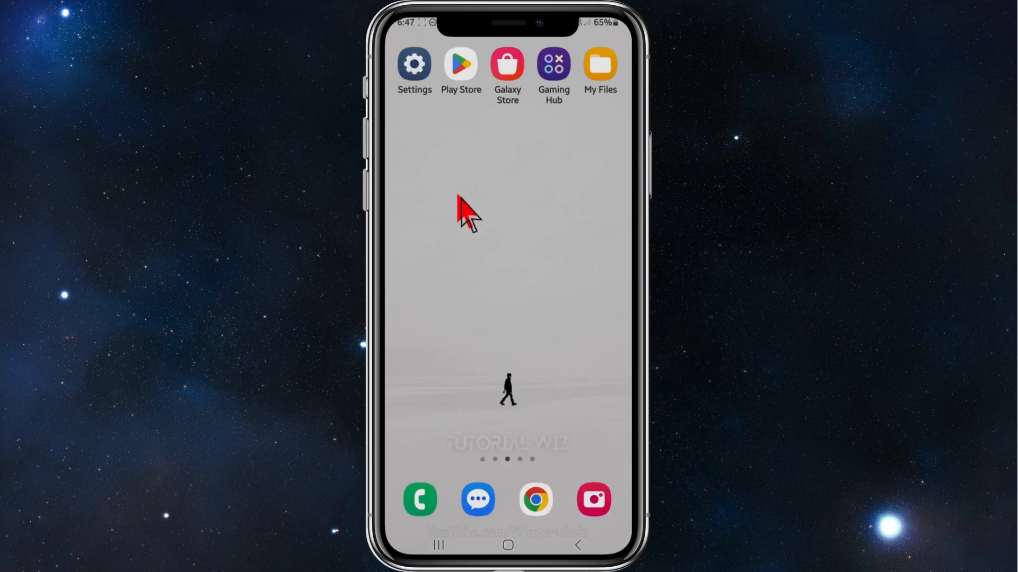
{"action": "mouse_move", "coordinate": [420, 113]}
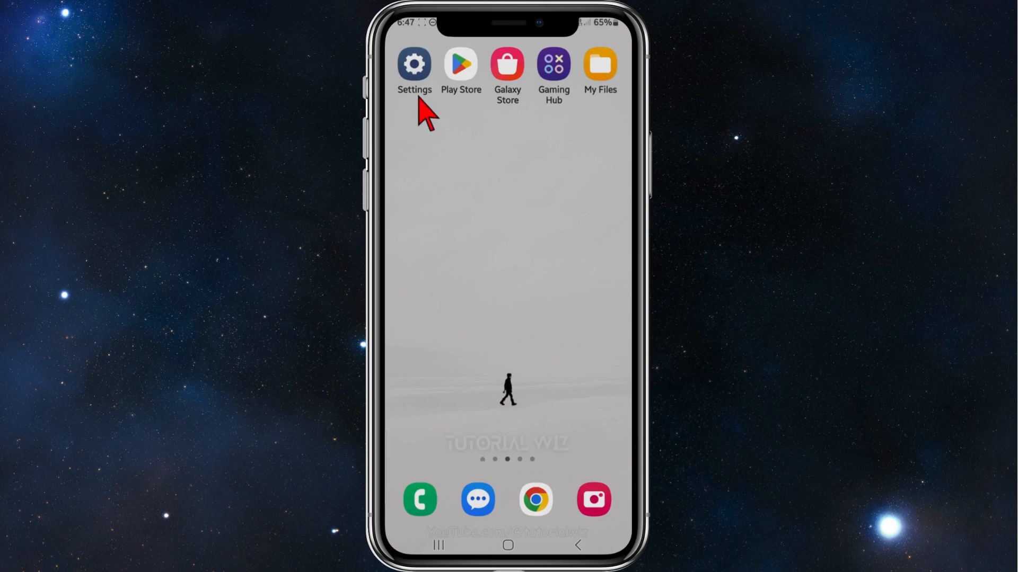
{"action": "left_click", "coordinate": [414, 65]}
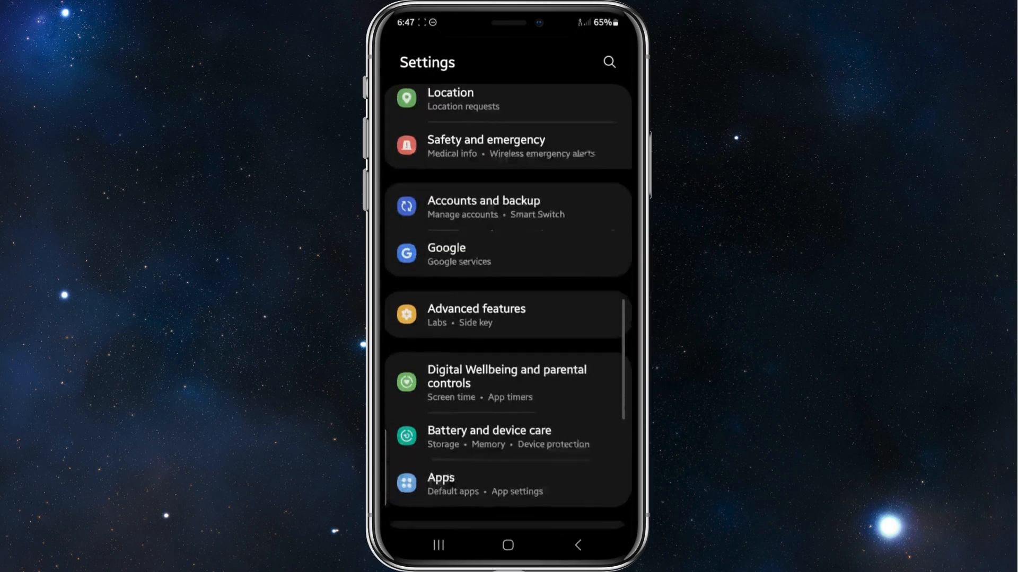
{"action": "scroll", "scroll_direction": "down", "scroll_amount": 3}
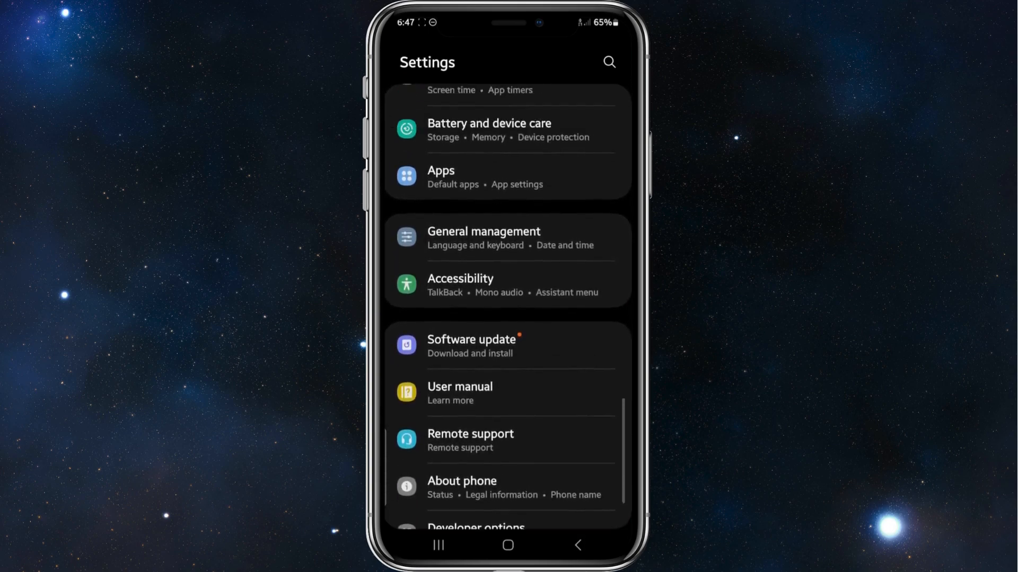
{"action": "scroll", "scroll_direction": "up", "scroll_amount": 3}
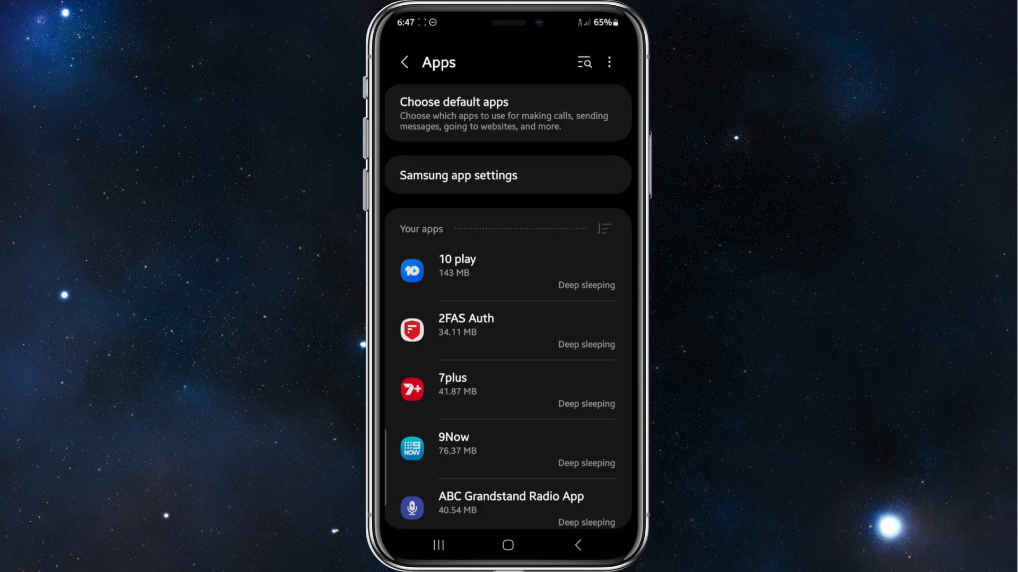
Open the default browser app page showing Chrome selected
{"action": "left_click", "coordinate": [506, 113]}
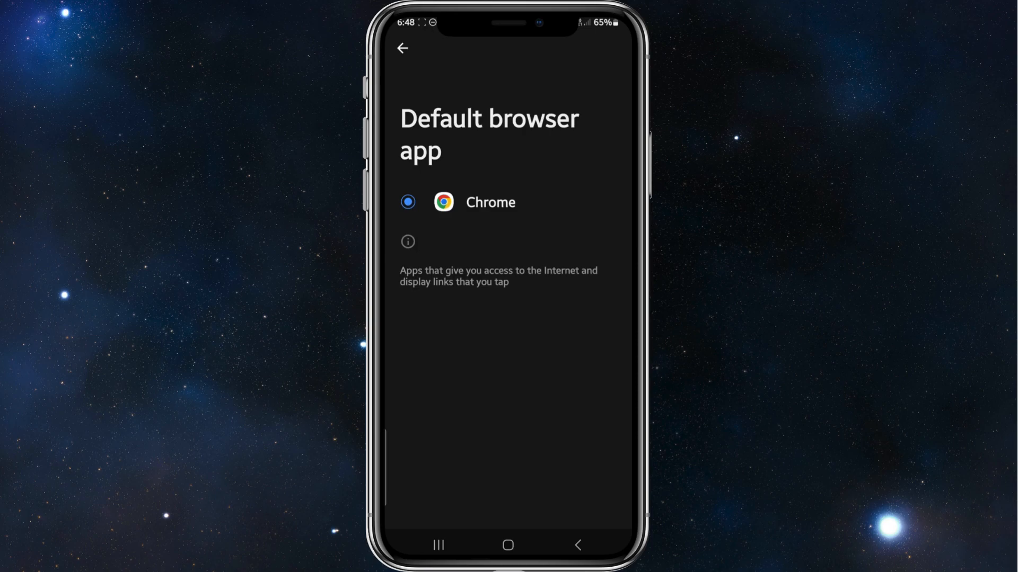
Check that Messages is the default SMS app, then return to Default apps
{"action": "left_click", "coordinate": [403, 49]}
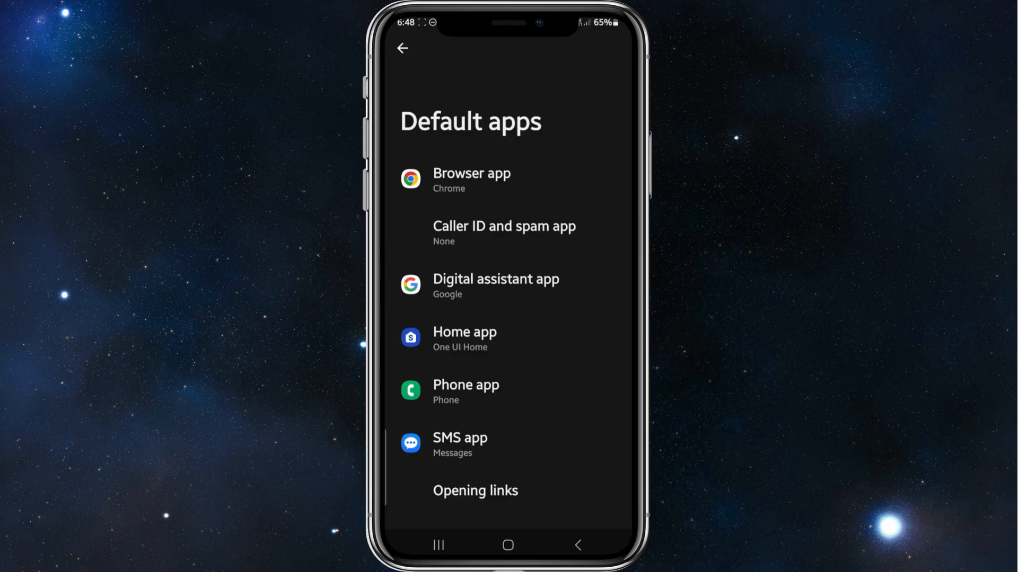
{"action": "left_click", "coordinate": [460, 445]}
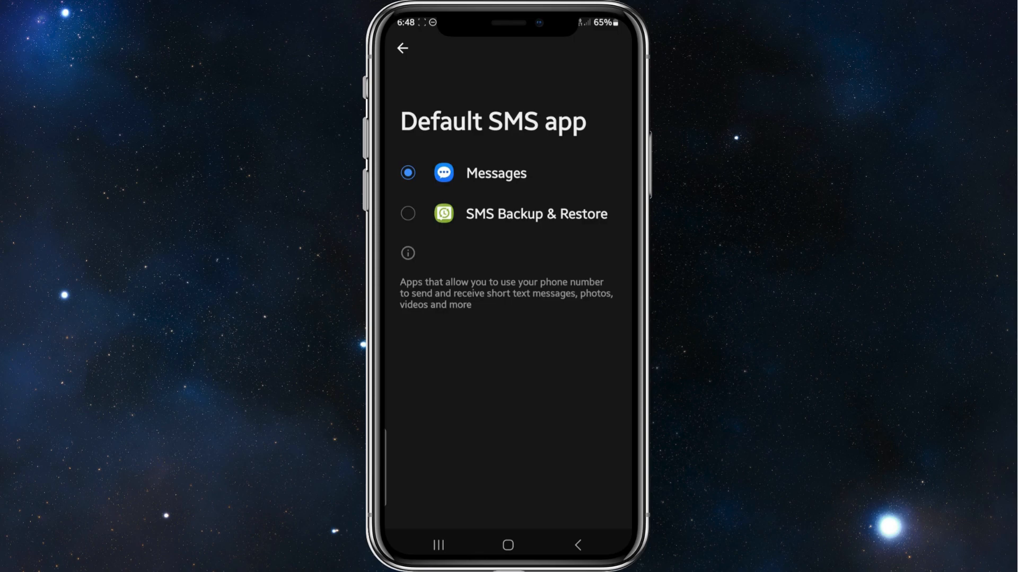
{"action": "left_click", "coordinate": [402, 49]}
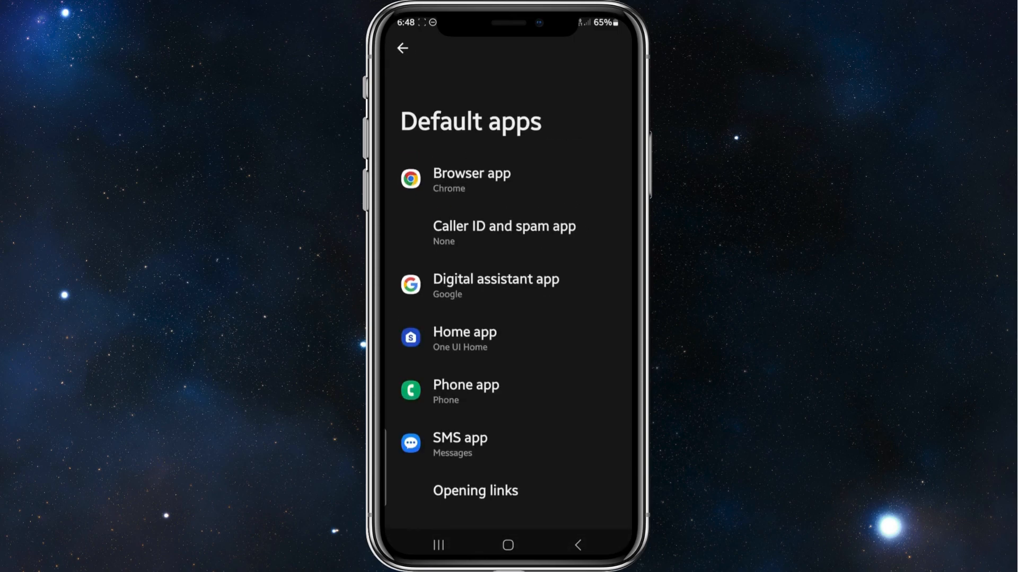